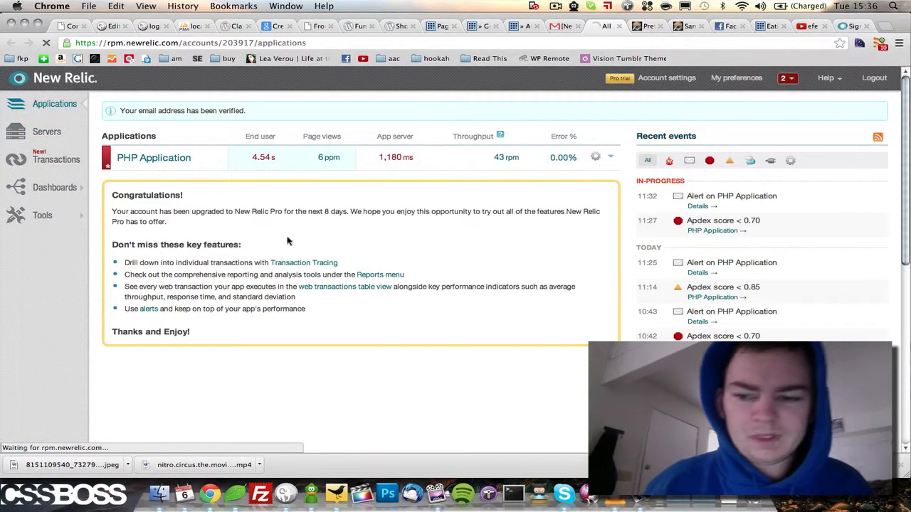
- Show the Servers list with havok at 9.13% CPU and 21.5% memory
left_click(47, 131)
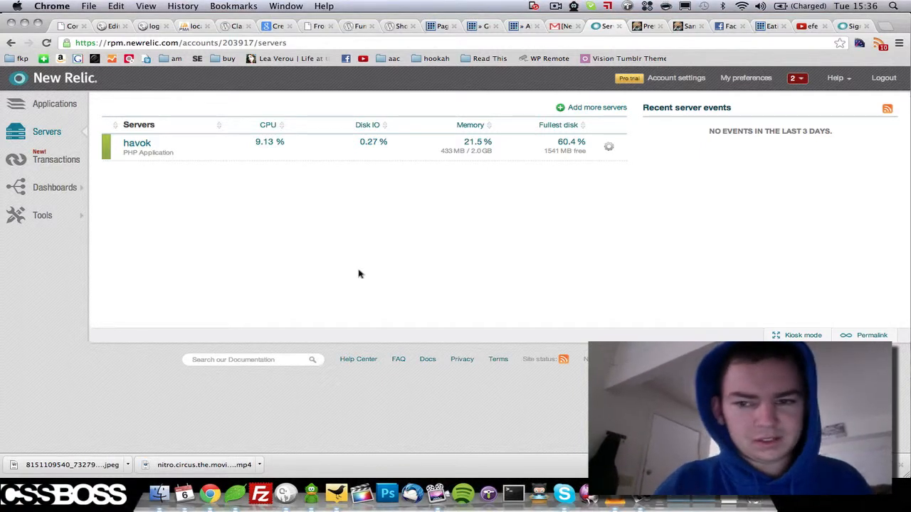
mouse_move(471, 157)
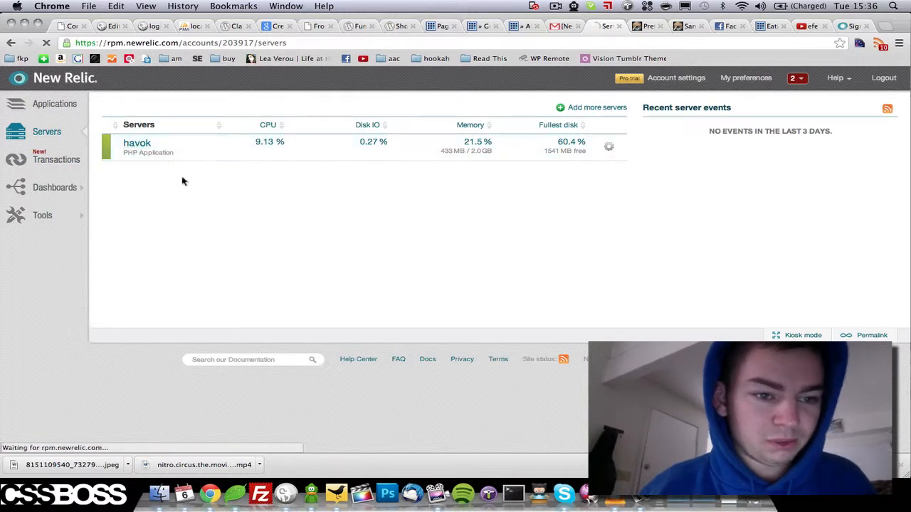
- View havok's overview with CPU usage, load average, physical memory and disk I/O charts
left_click(137, 145)
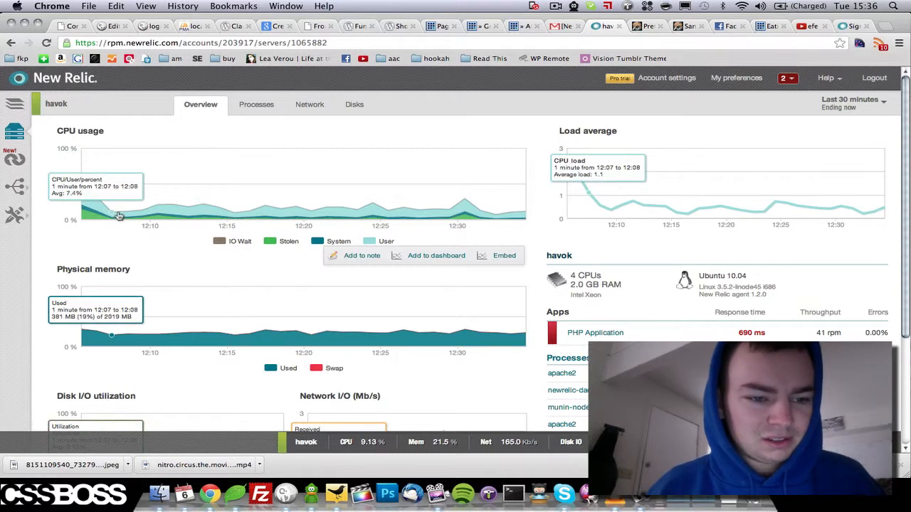
mouse_move(450, 213)
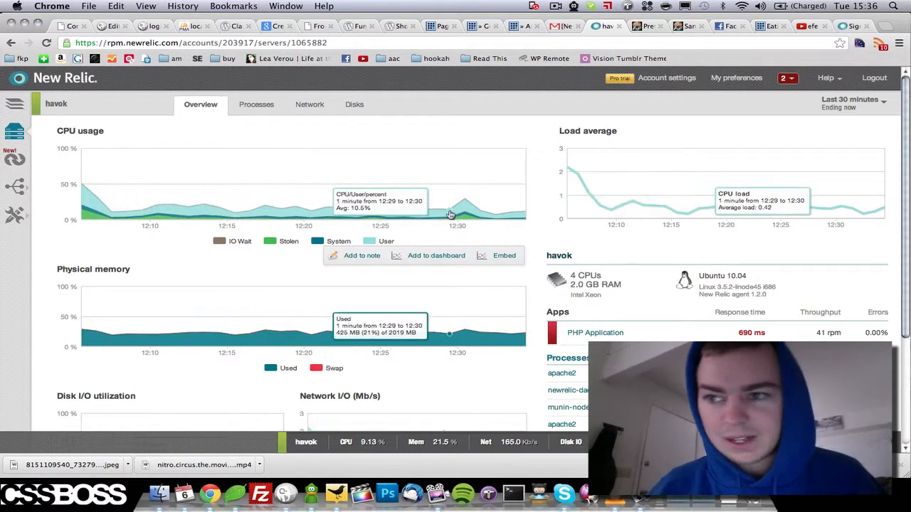
scroll("down", 3)
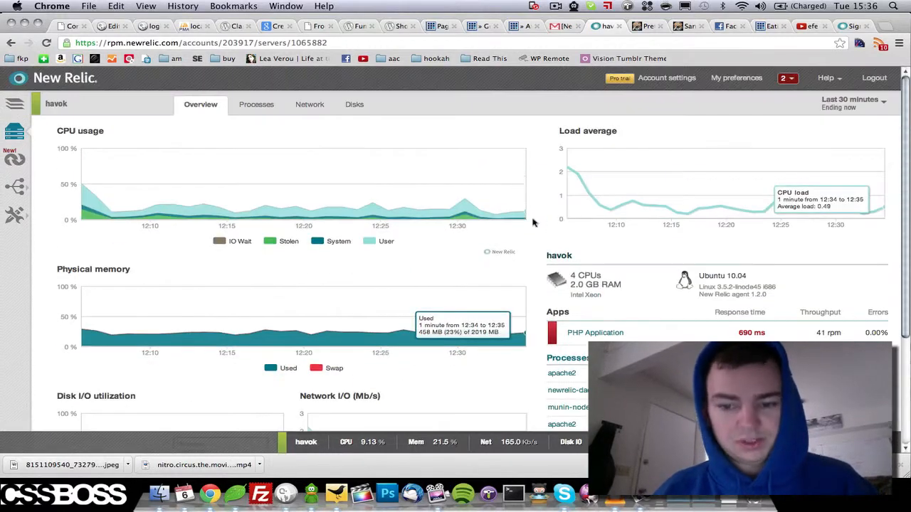
mouse_move(586, 109)
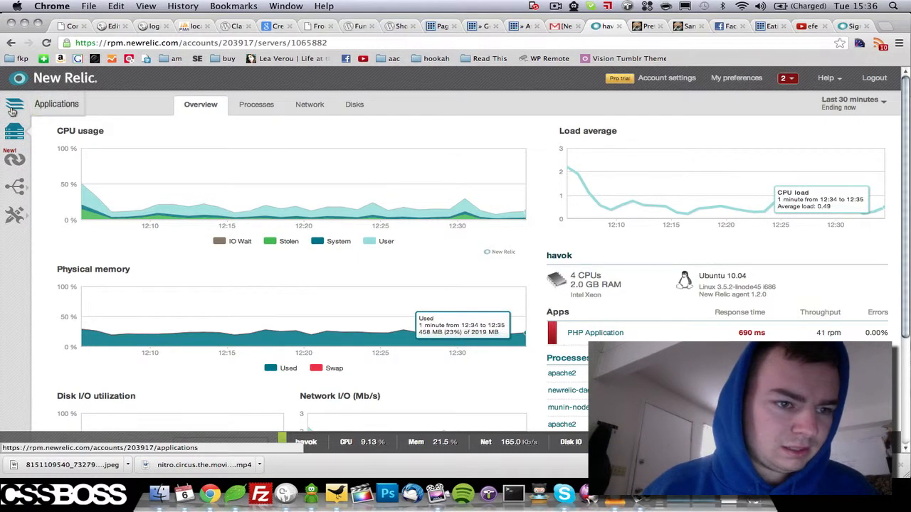
- Return via Applications to the Servers list, now showing havok at 20.69% CPU and 28.9% memory
left_click(14, 104)
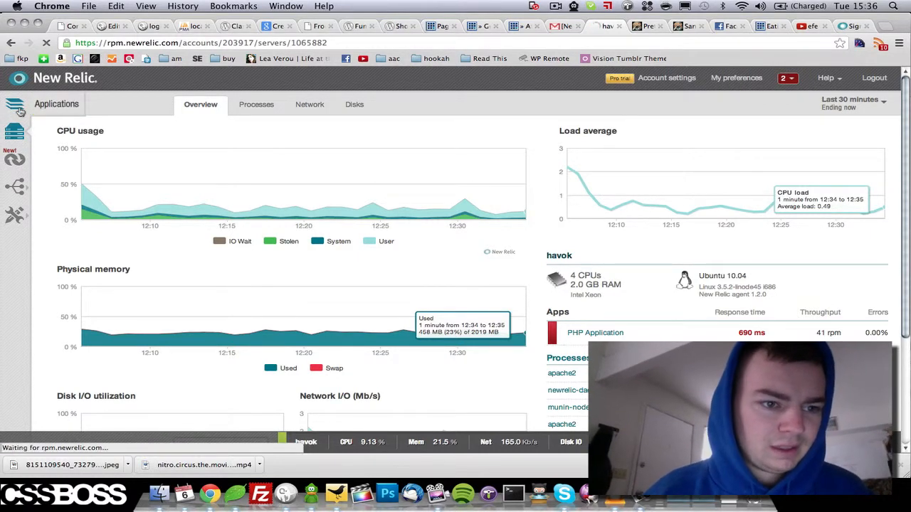
left_click(57, 103)
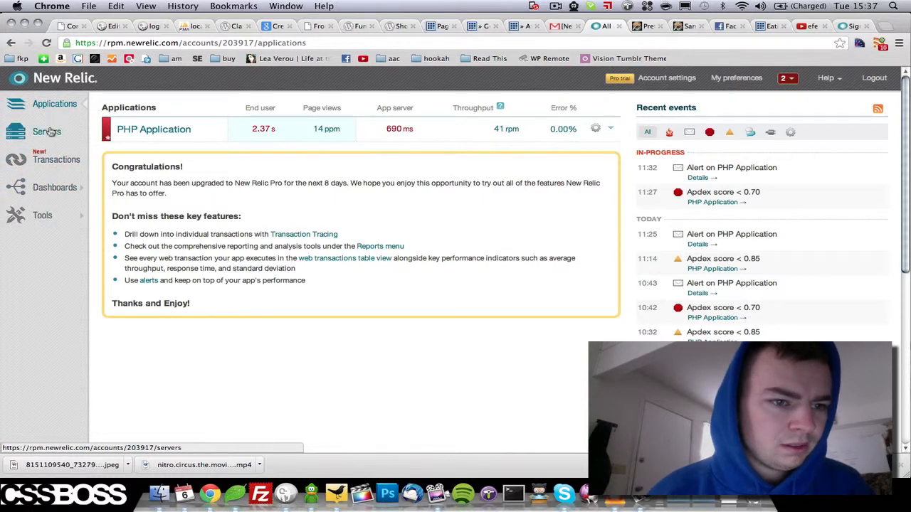
left_click(47, 131)
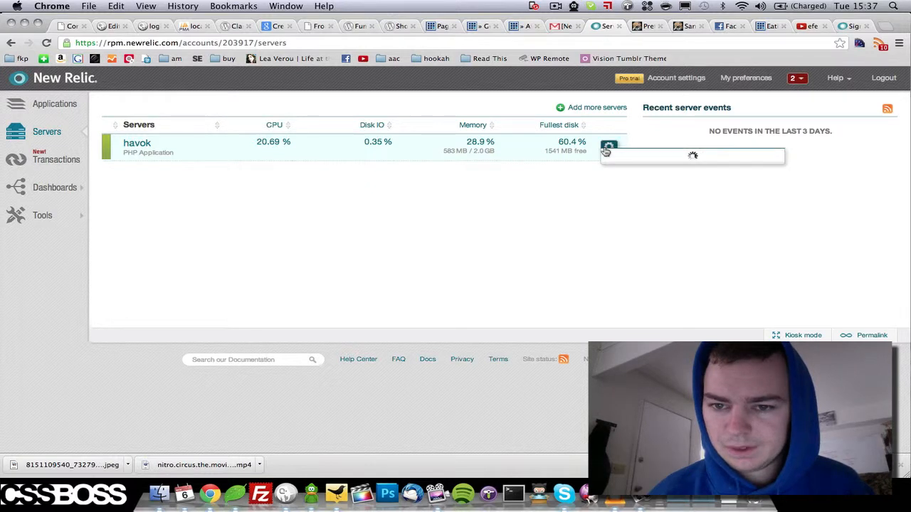
- Show havok's thresholds: CPU and disk I/O 80/90, memory and fullest disk 85/95
left_click(609, 145)
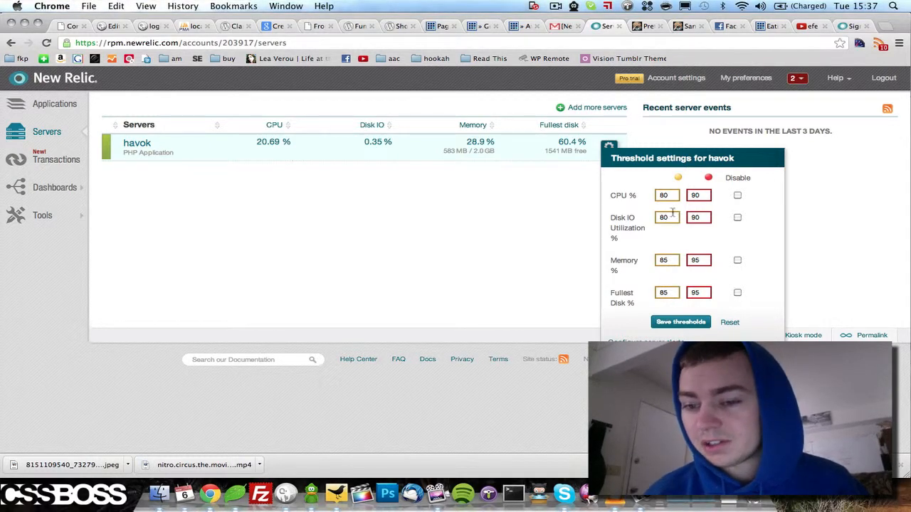
mouse_move(734, 293)
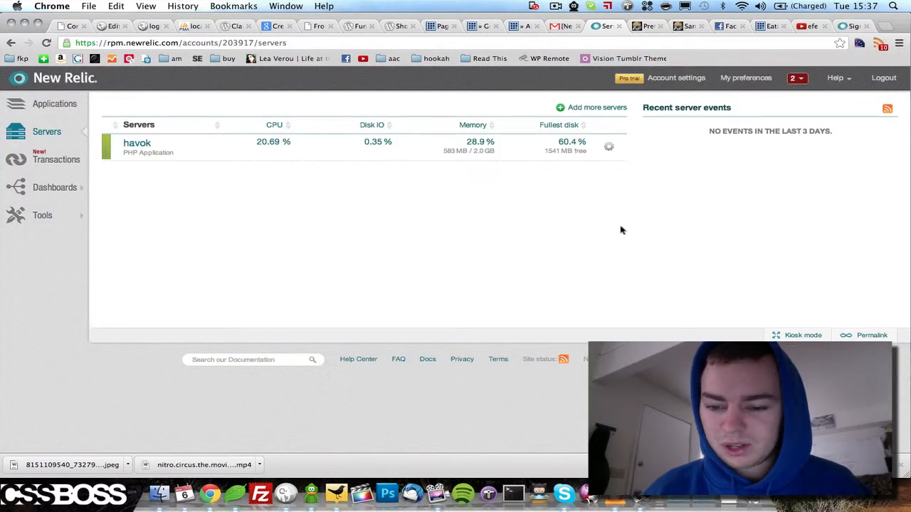
mouse_move(636, 185)
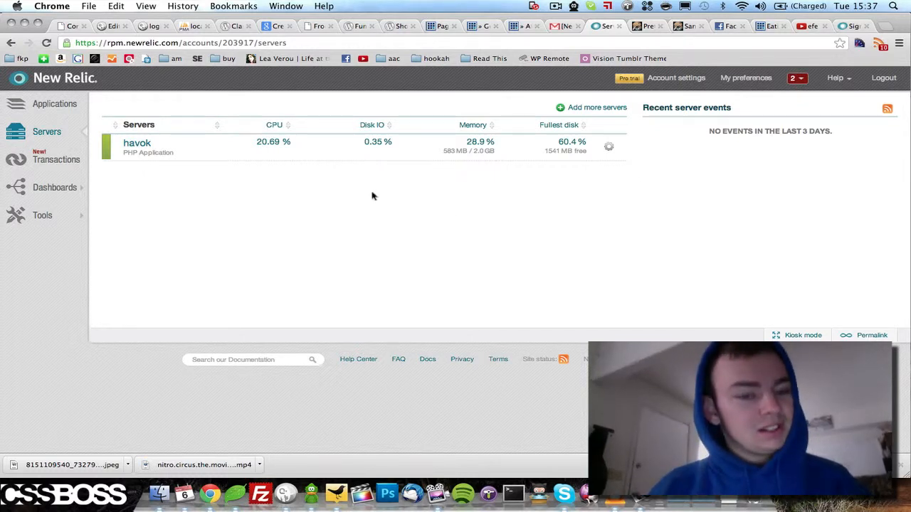
mouse_move(410, 219)
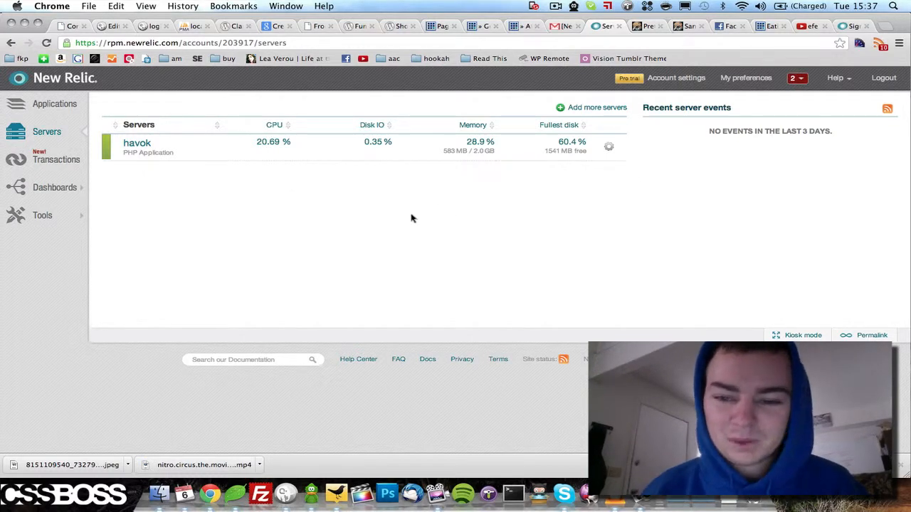
mouse_move(151, 308)
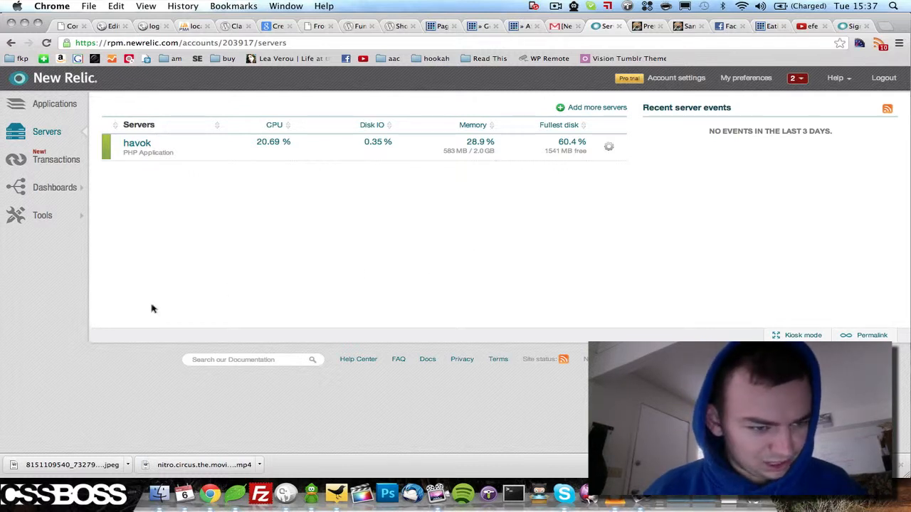
mouse_move(43, 215)
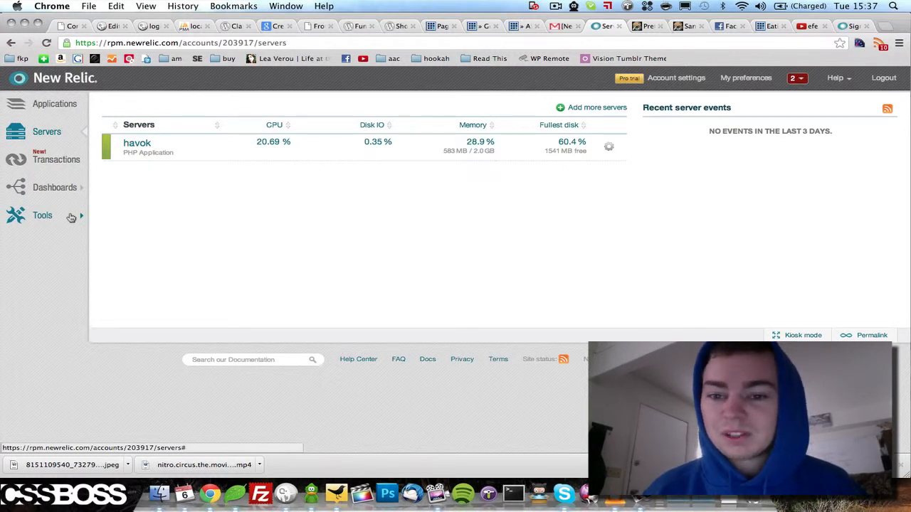